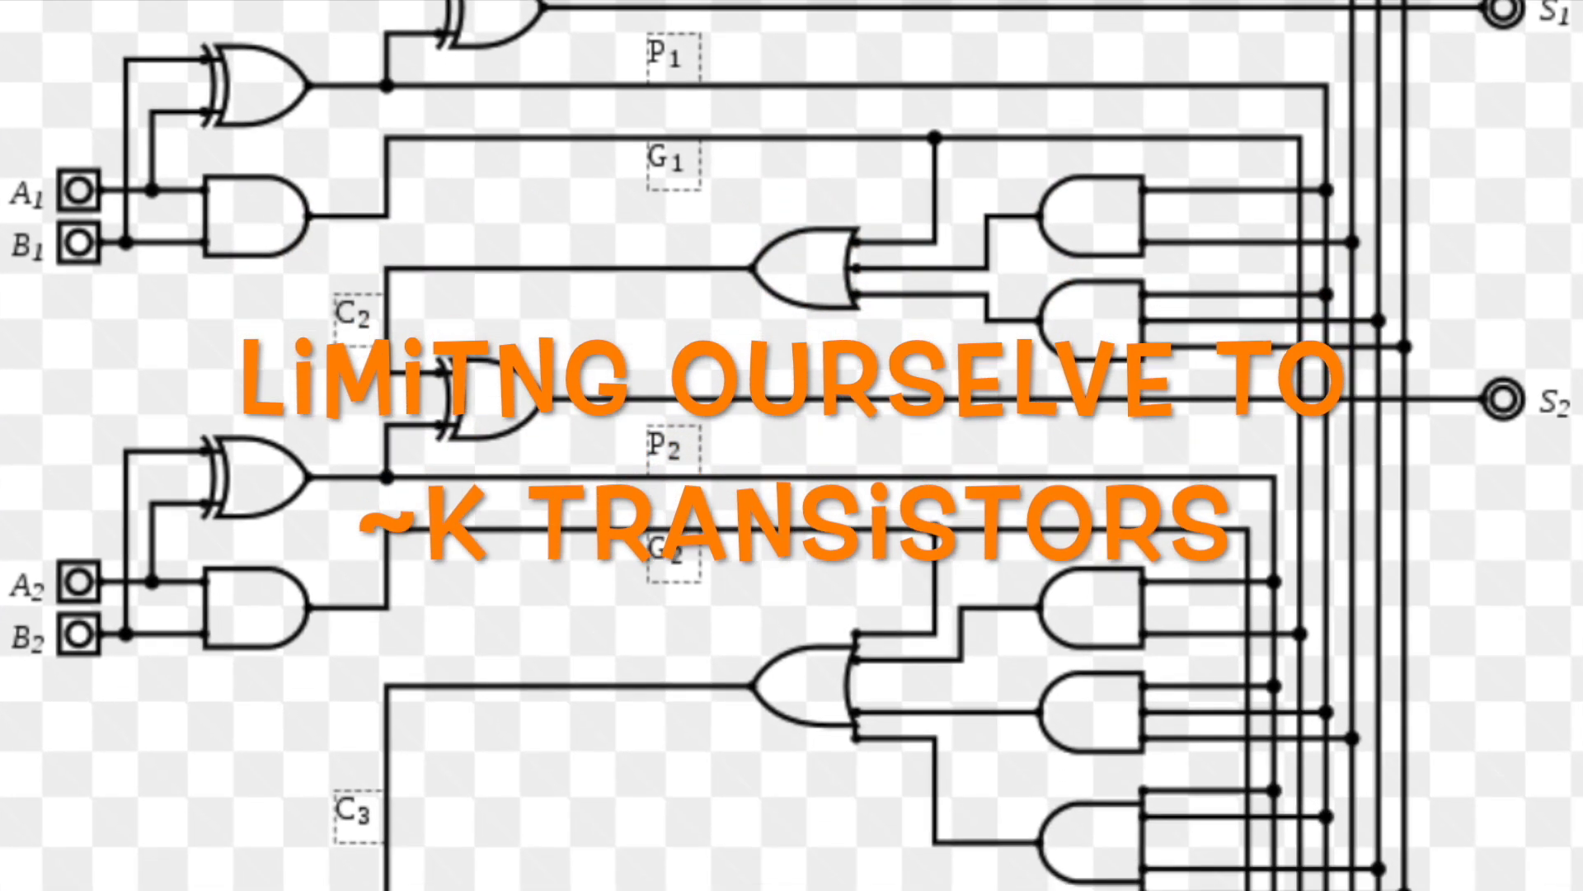
scroll("down", 3)
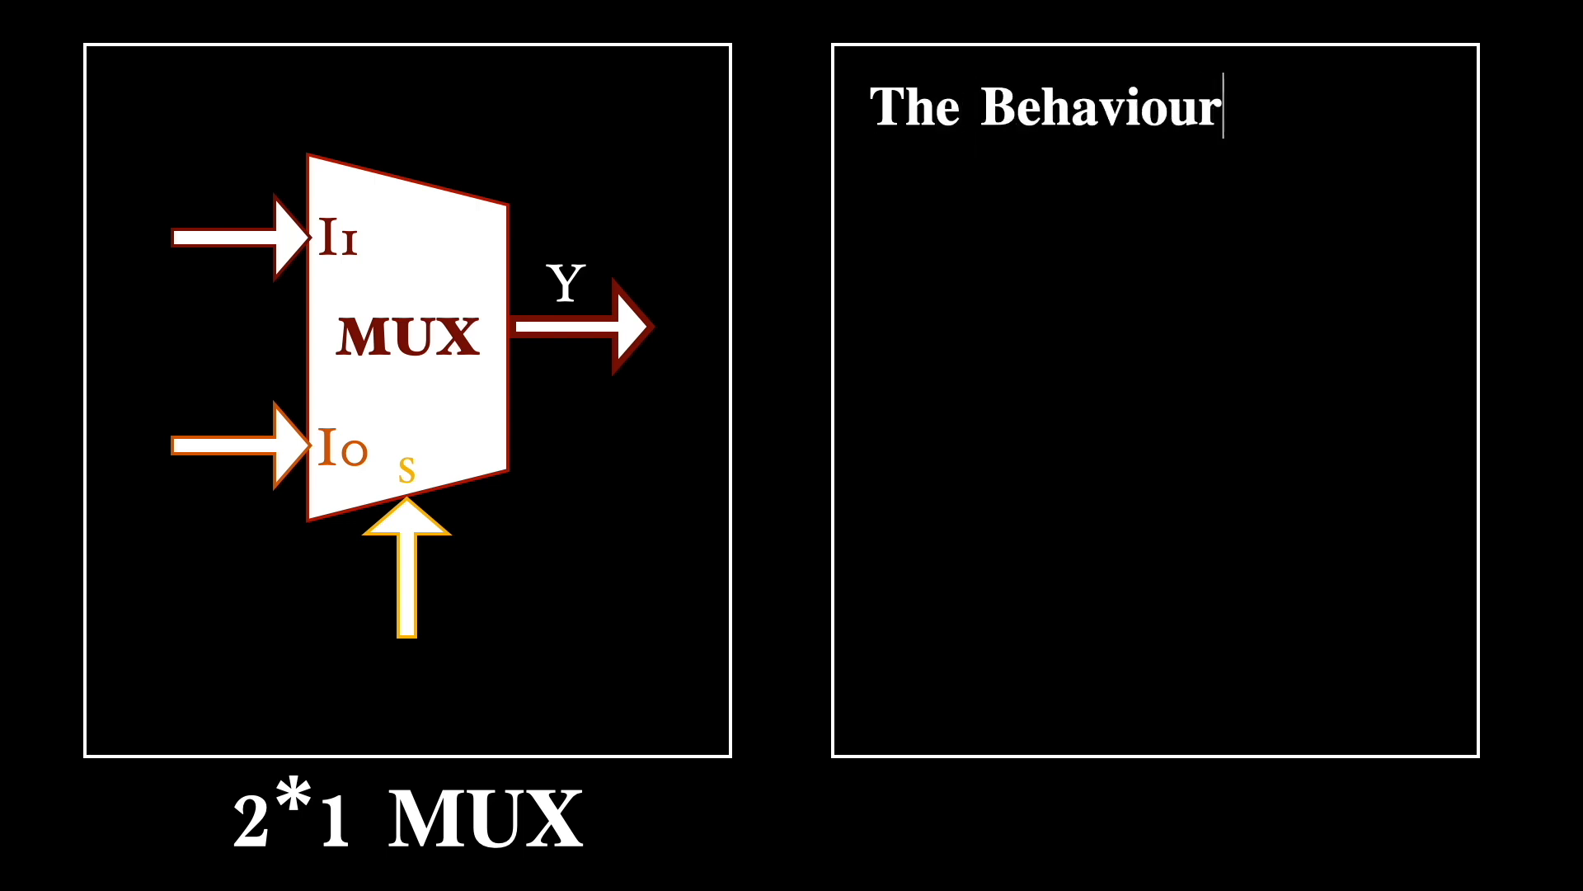
type("is:")
left_click(1169, 195)
type("1. Y = I0 if S")
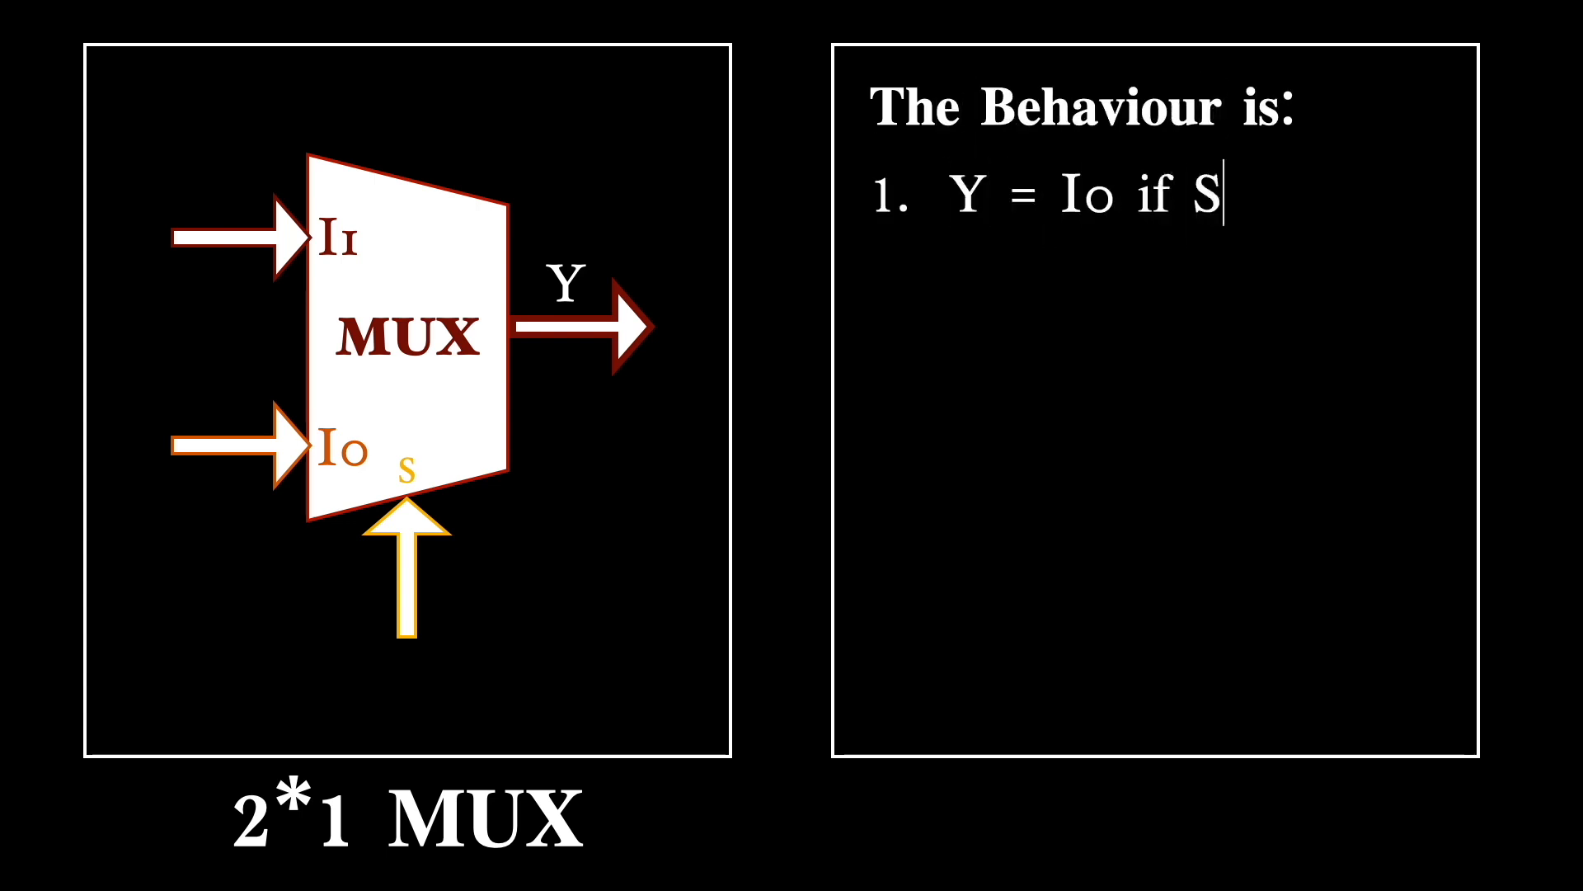
type("=0")
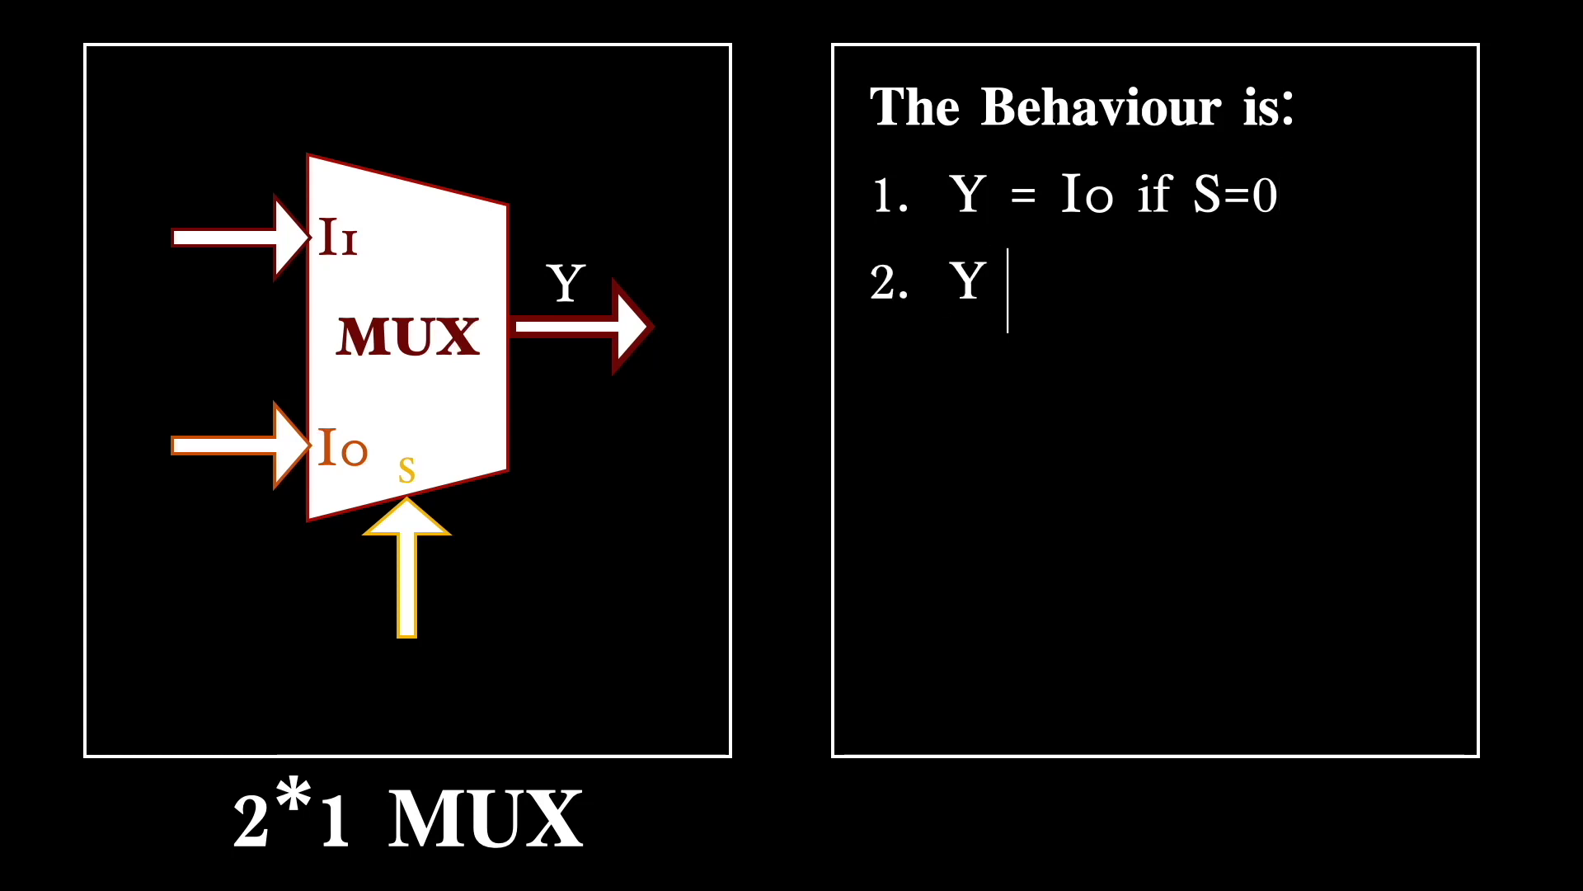